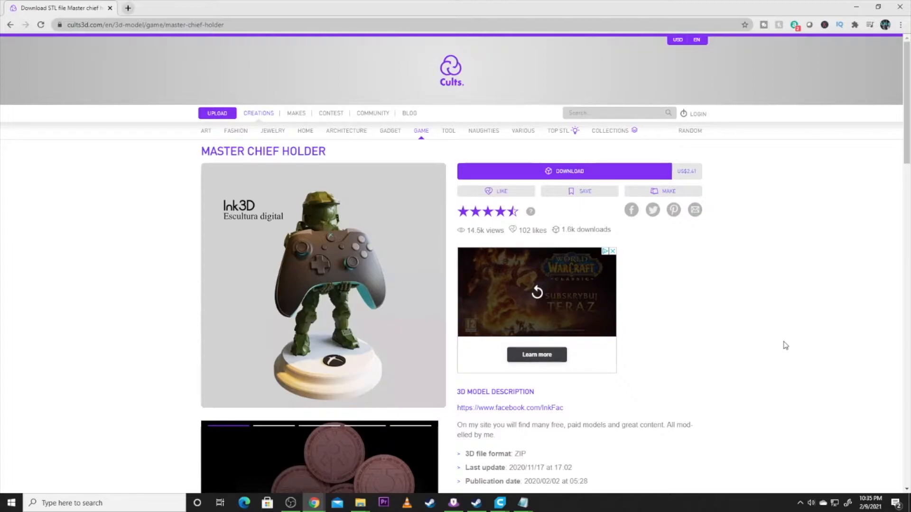
mouse_move(745, 298)
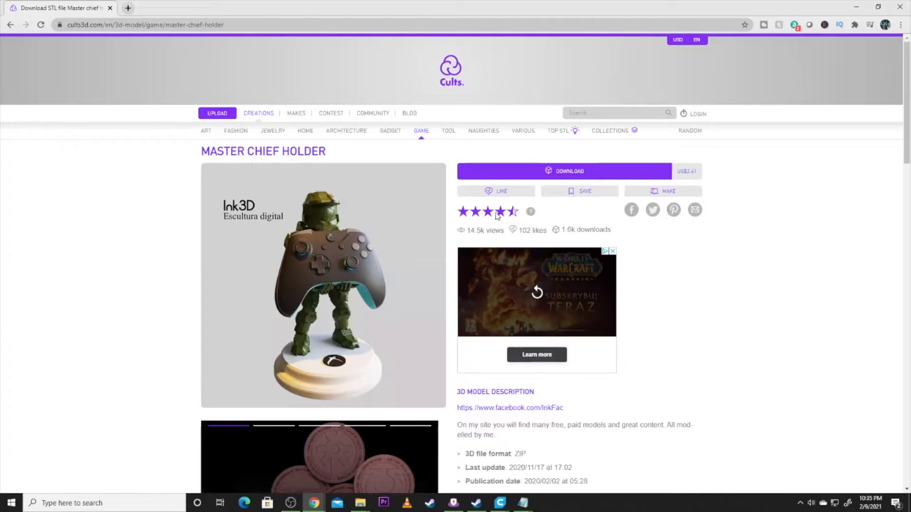
Bring Ultimaker Cura forward and work with the base model on the Ender-3 plate
left_click(499, 503)
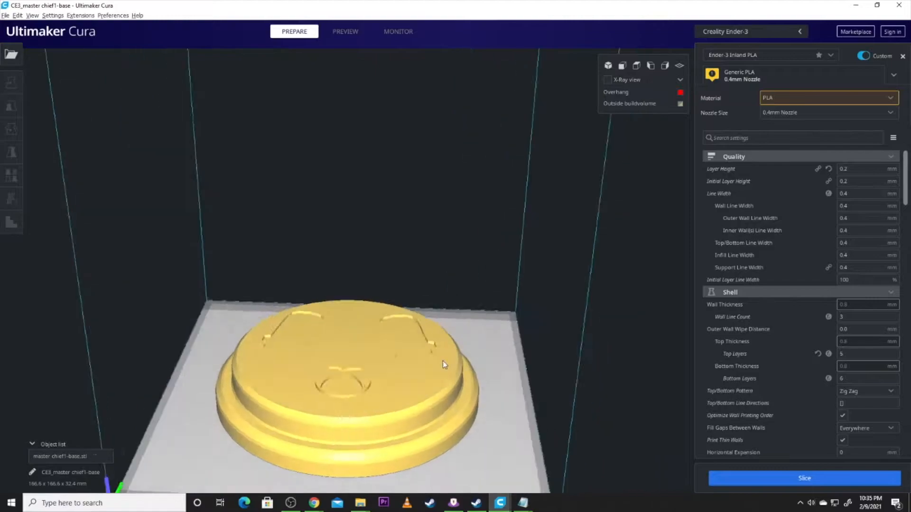
right_click(443, 365)
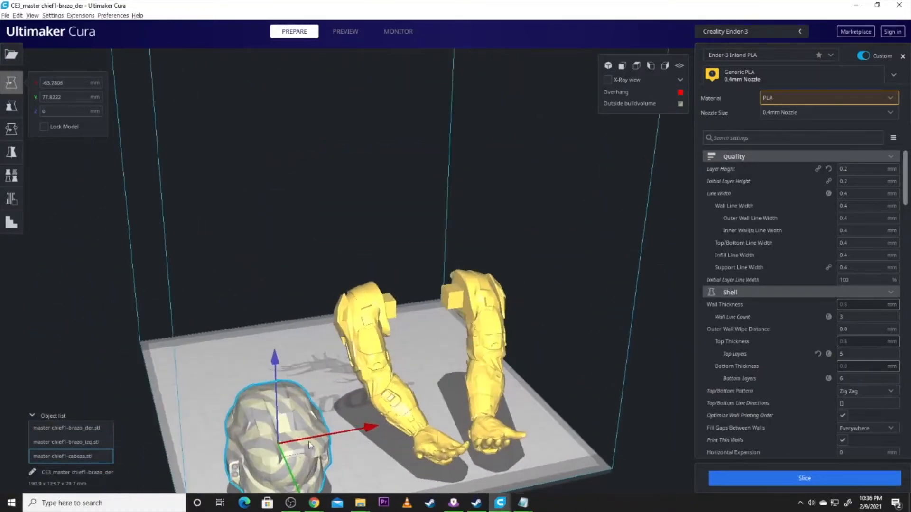
Move the helmet into place, then orbit the view to see the parts from the front
left_click_drag(308, 445, 262, 415)
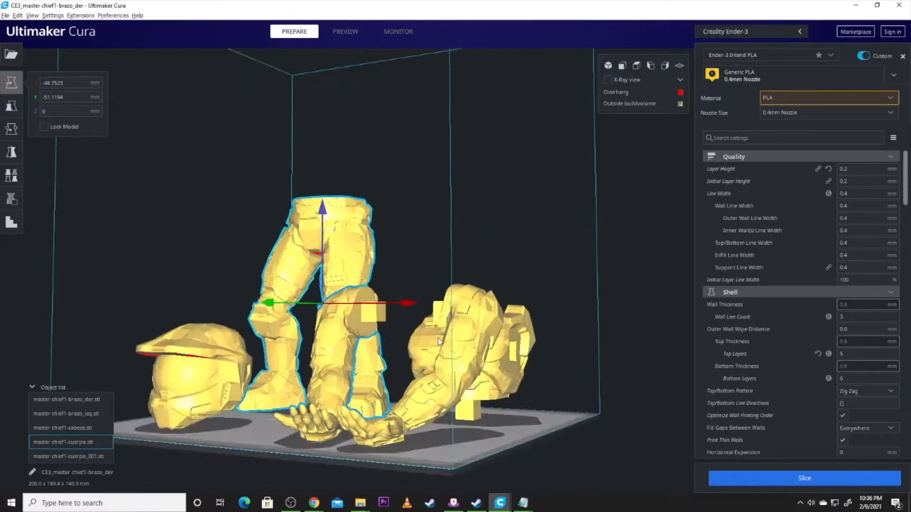
left_click_drag(436, 343, 366, 349)
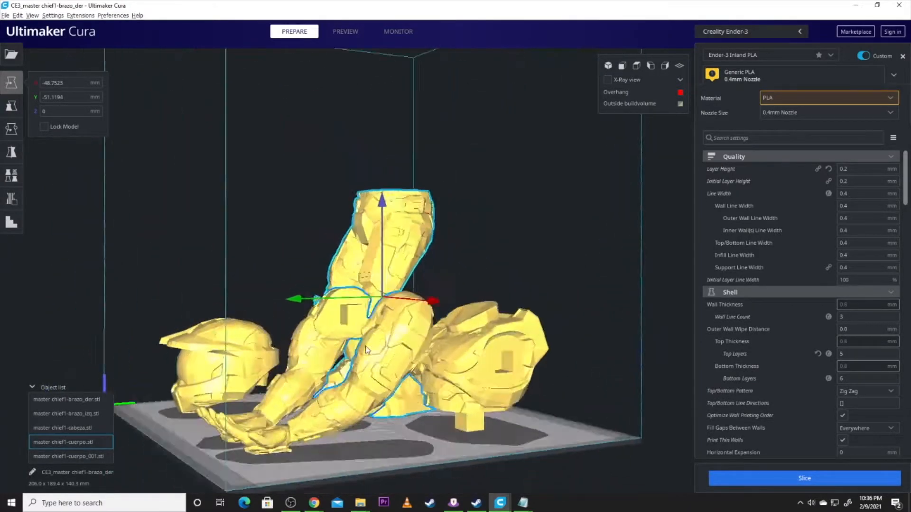
left_click_drag(366, 349, 537, 387)
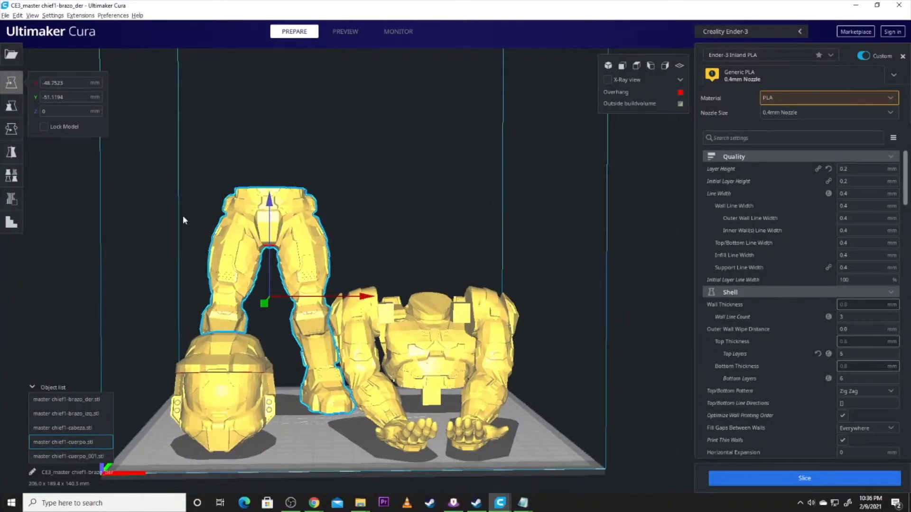
mouse_move(495, 225)
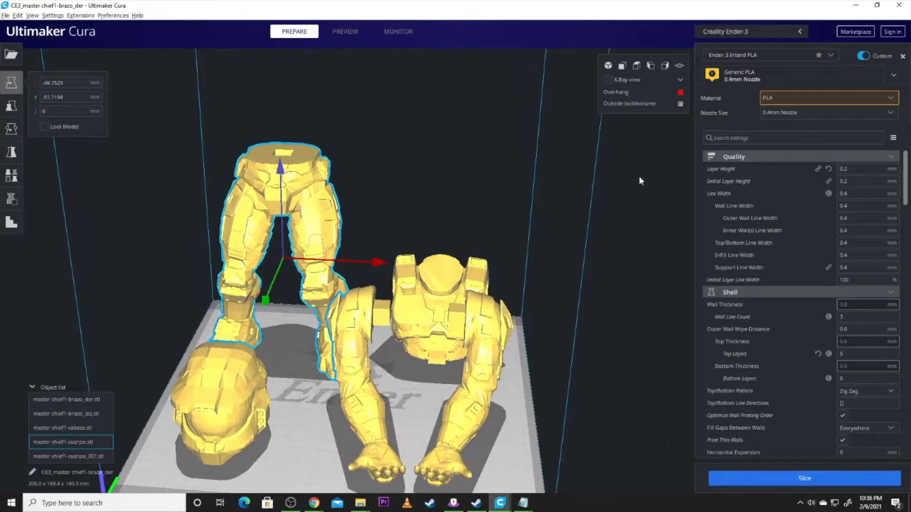
mouse_move(513, 220)
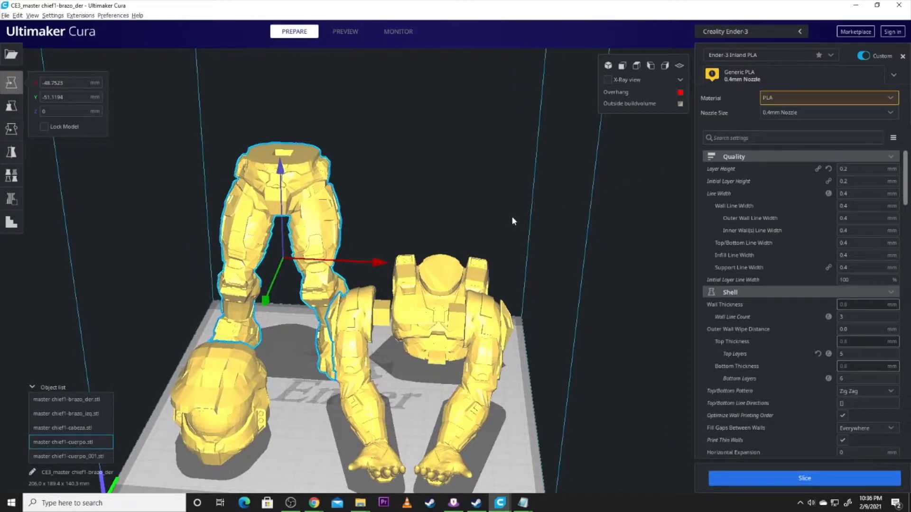
mouse_move(513, 225)
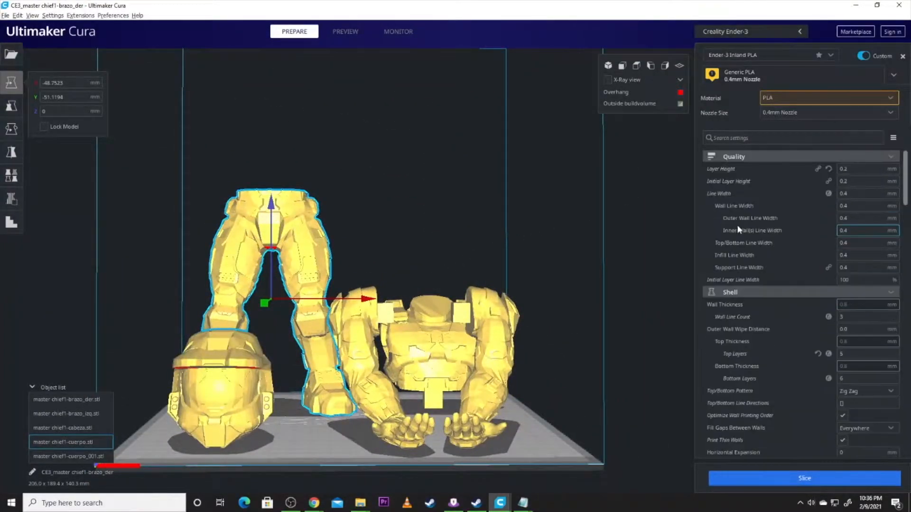
Check Generate Support in Custom settings and slice: about 1 day 5h 36m, 205 g
scroll("down", 3)
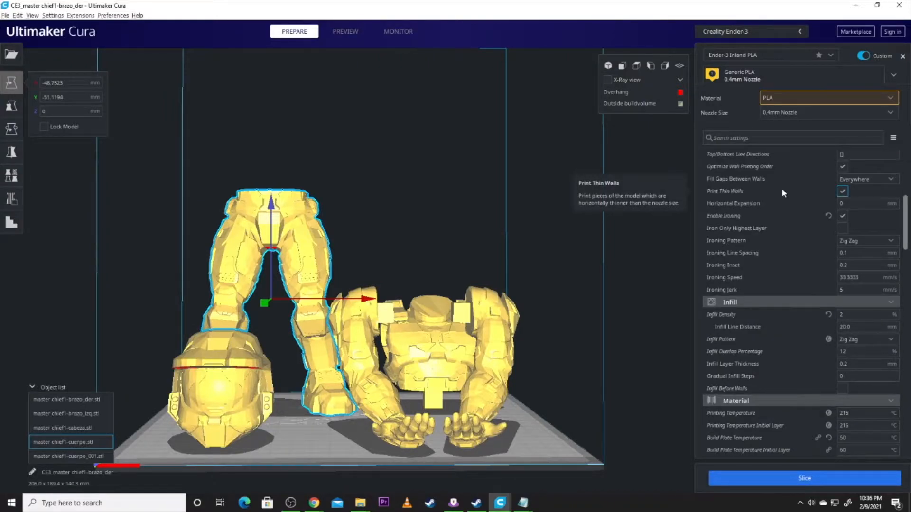
scroll("down", 3)
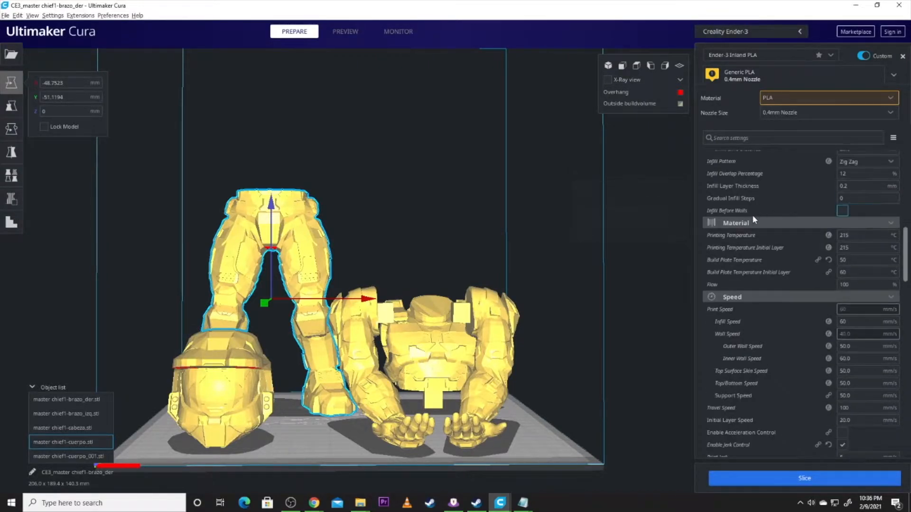
mouse_move(727, 210)
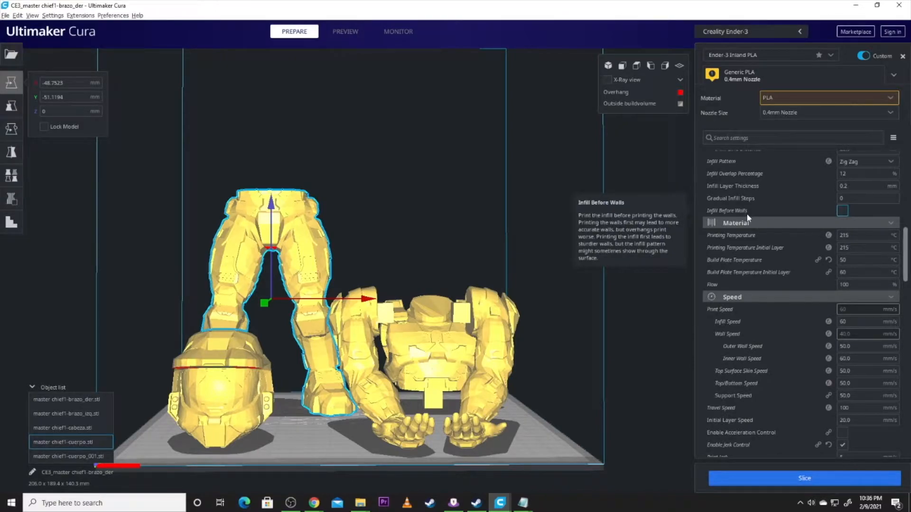
scroll("down", 3)
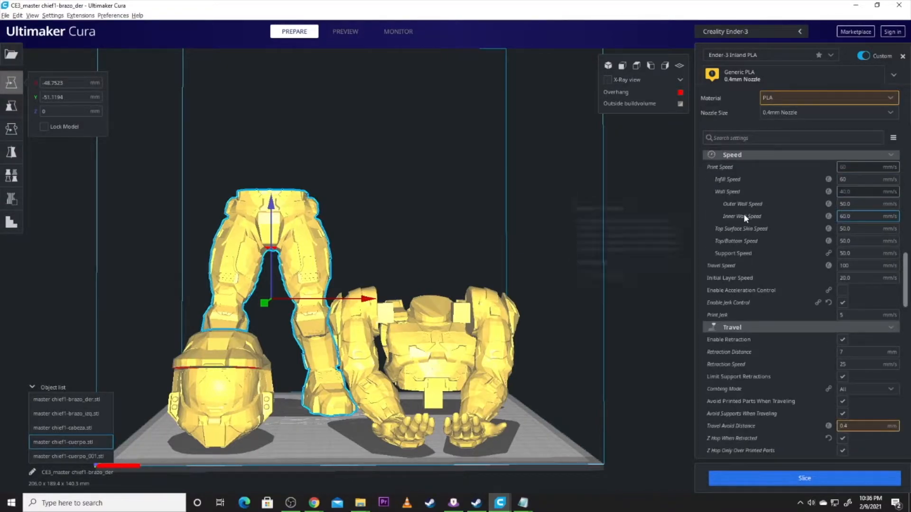
scroll("down", 3)
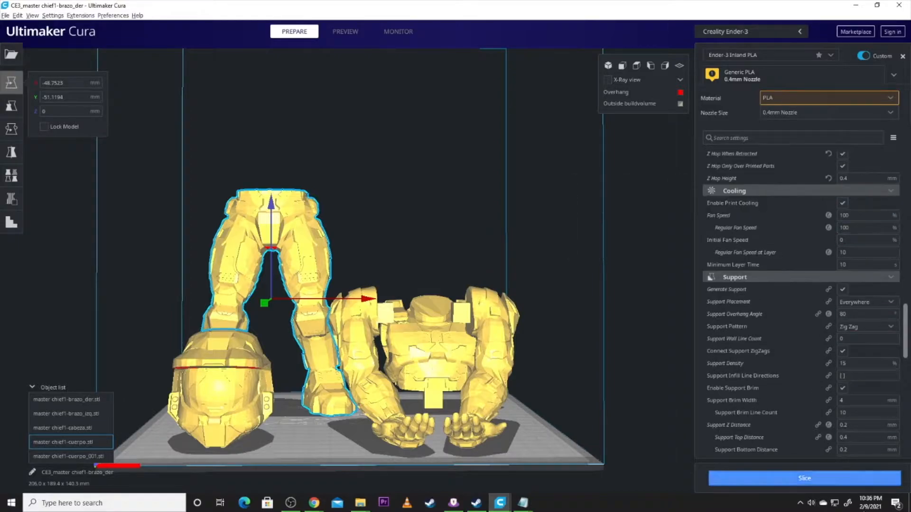
left_click(805, 479)
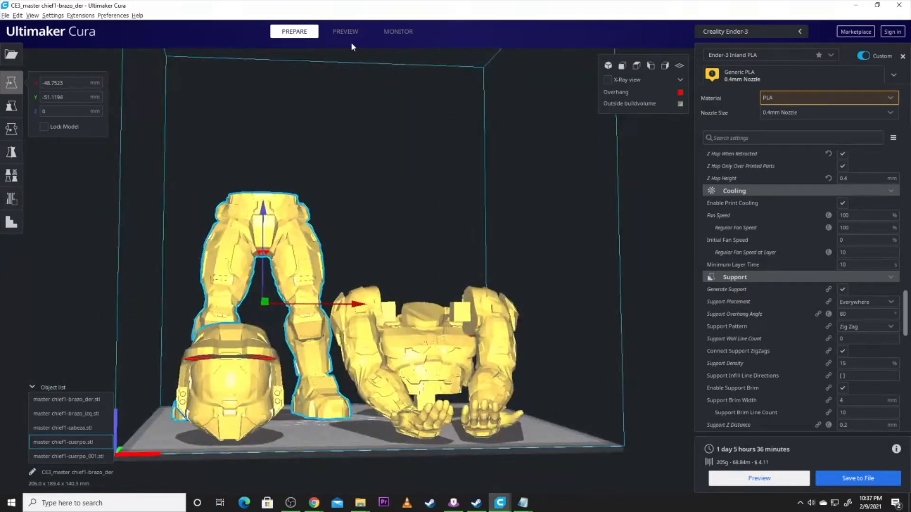
Show the layer preview and orbit it to inspect the supports underneath and from other sides
left_click(345, 32)
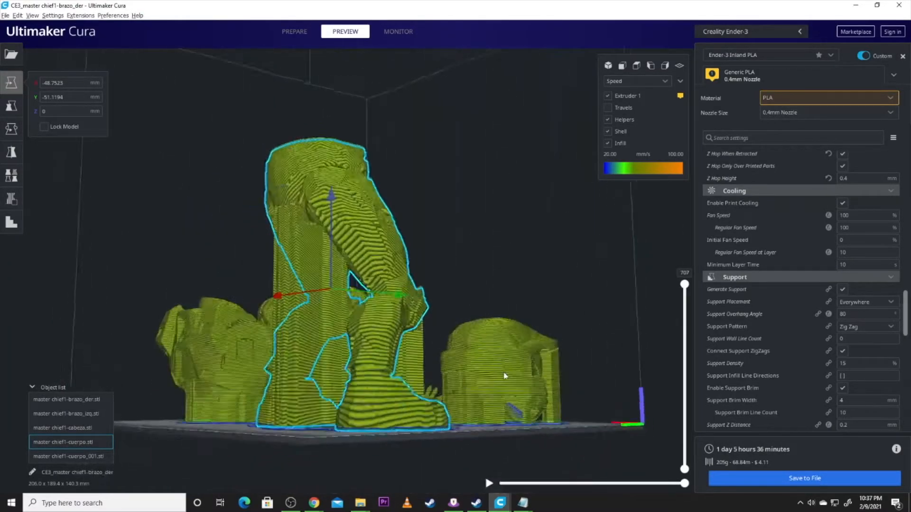
left_click_drag(504, 376, 248, 330)
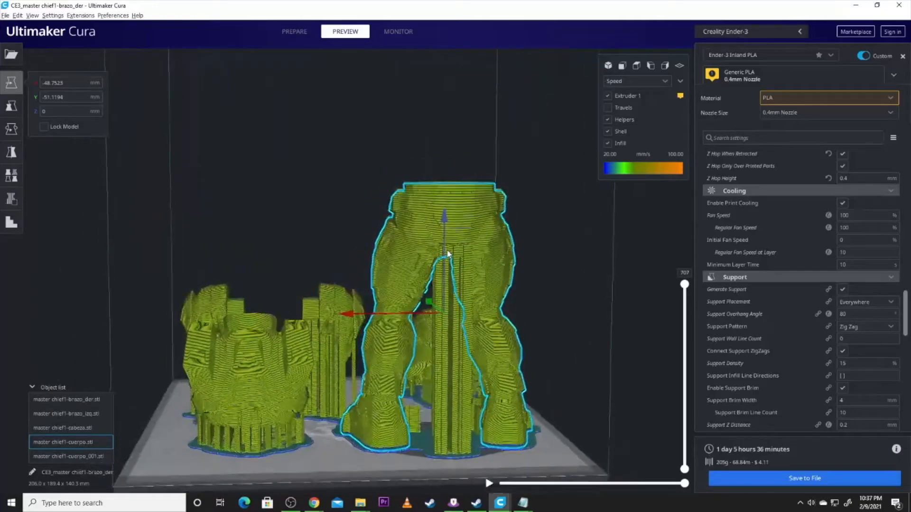
left_click_drag(448, 255, 383, 341)
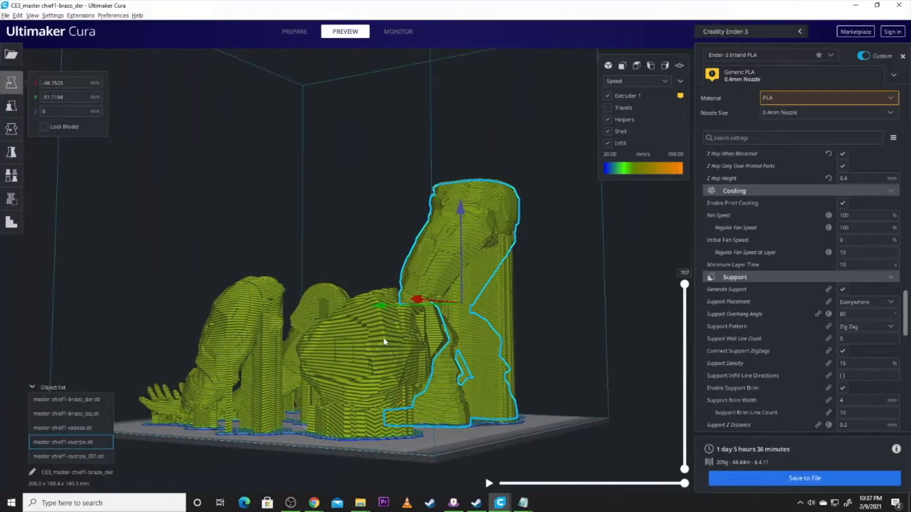
left_click_drag(383, 341, 290, 387)
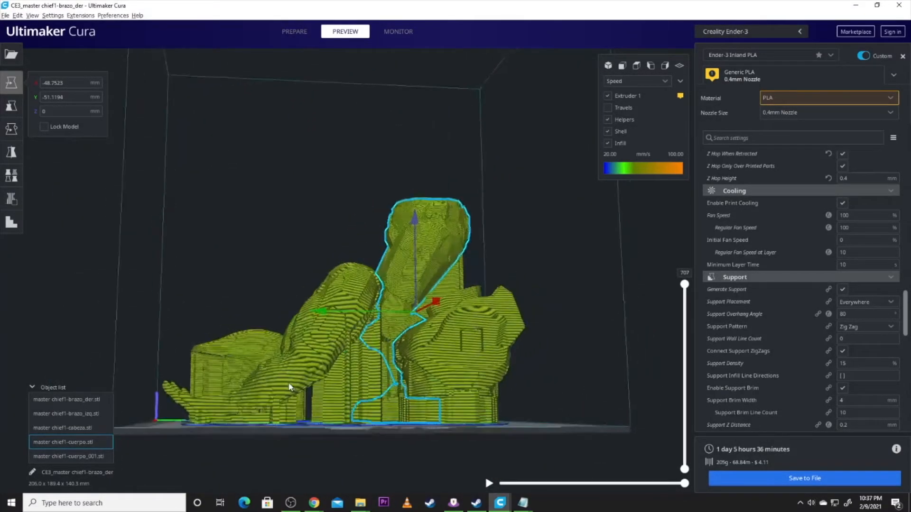